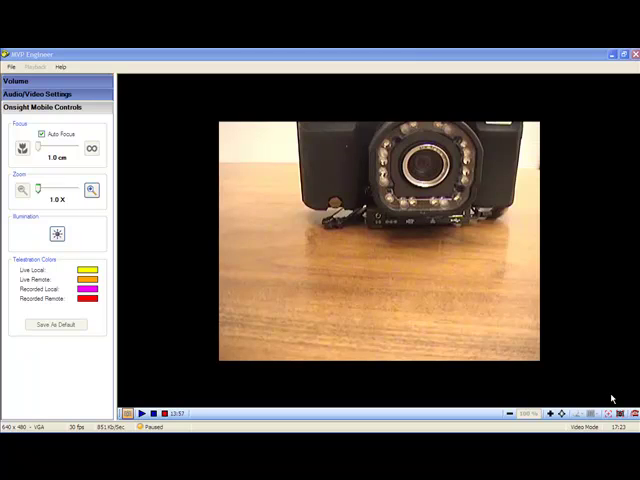
- Enter a title describing the board issue and save the annotated circuit board snapshot
left_click(146, 413)
type("circuit board iss")
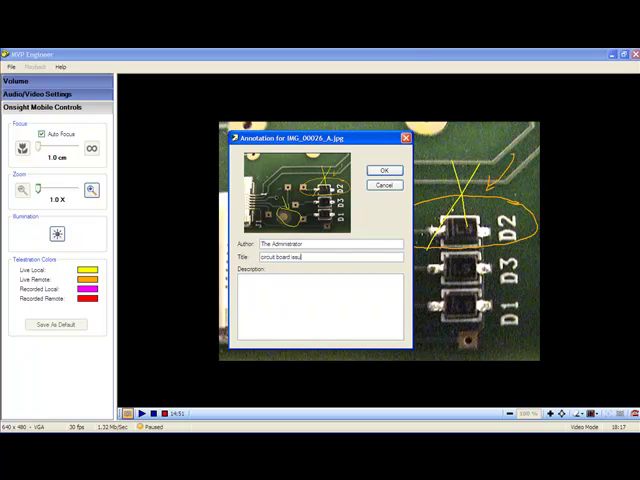
left_click(384, 170)
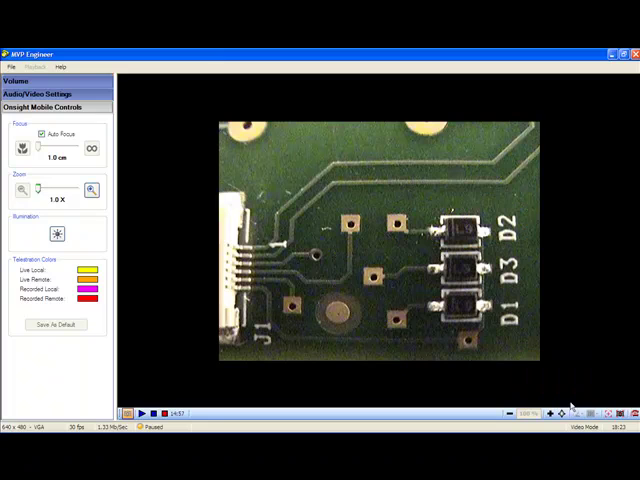
mouse_move(185, 319)
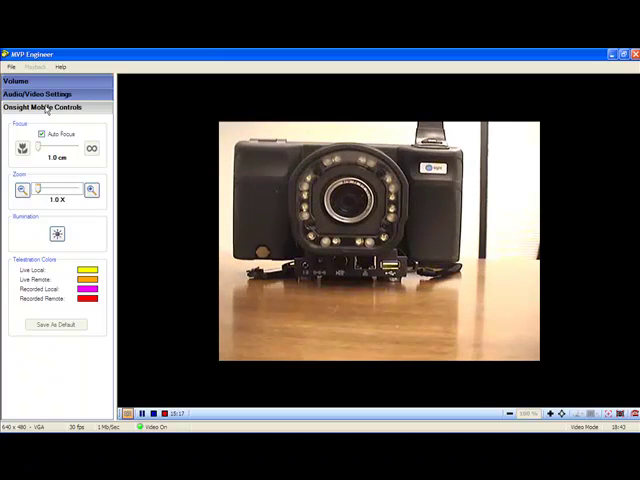
- View the Audio/Video Settings, then return to the Onsight Mobile focus and zoom controls
left_click(44, 94)
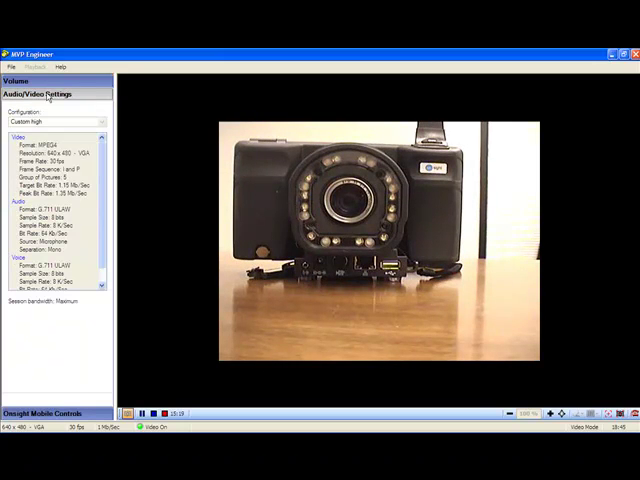
left_click(47, 107)
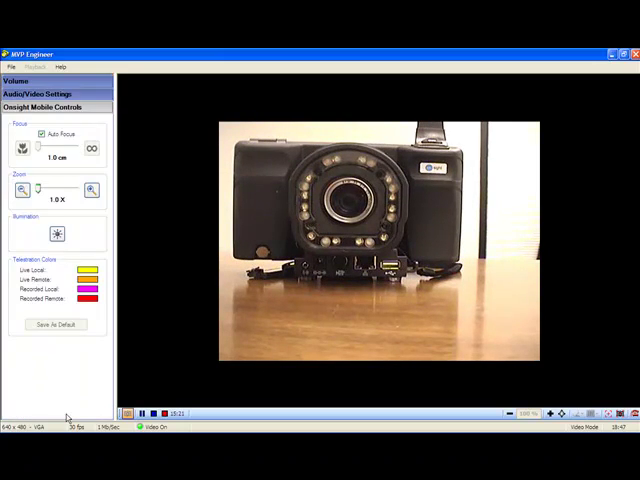